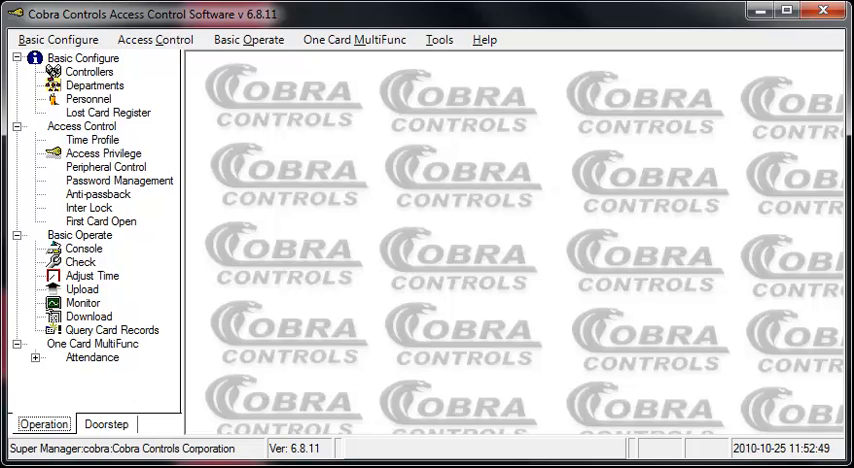
mouse_move(547, 236)
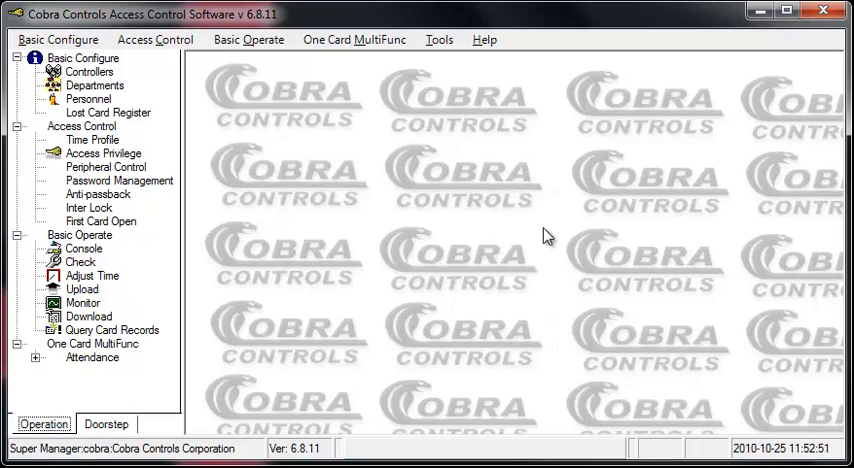
mouse_move(483, 150)
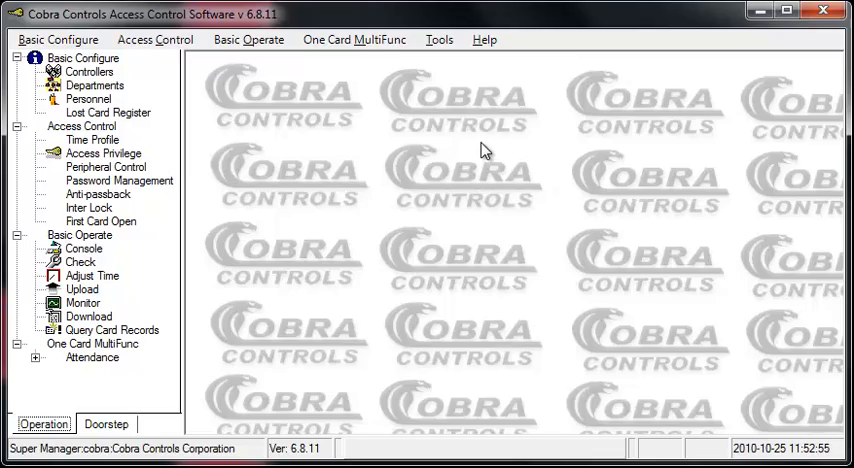
click(438, 39)
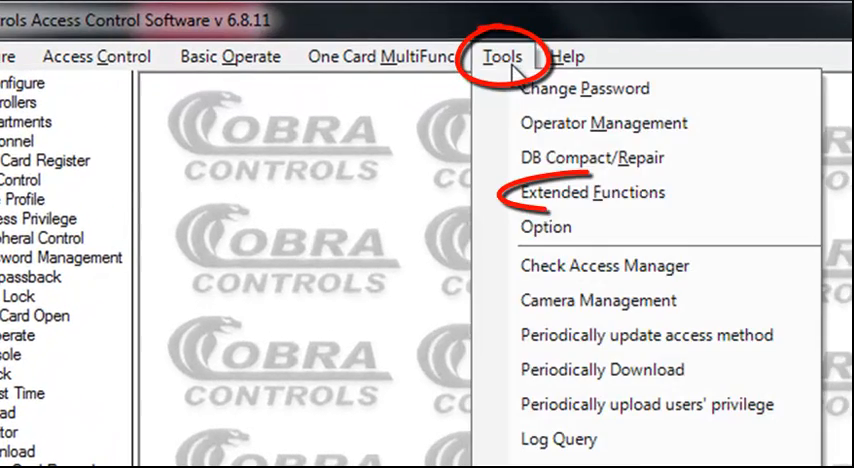
click(593, 193)
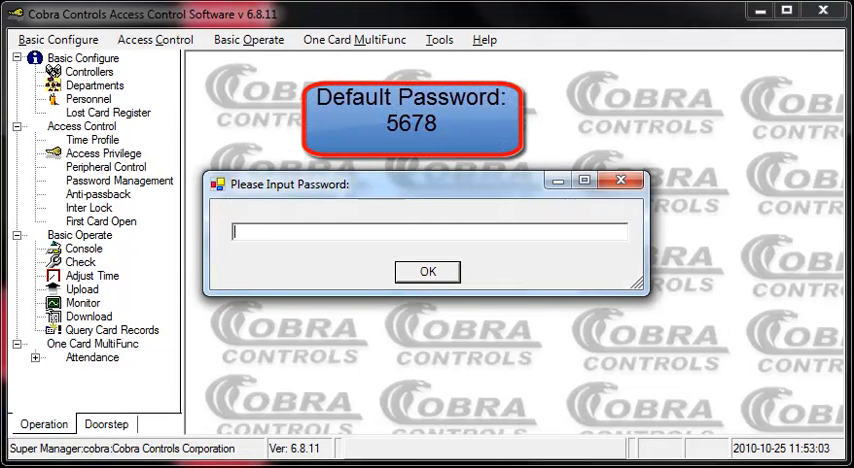
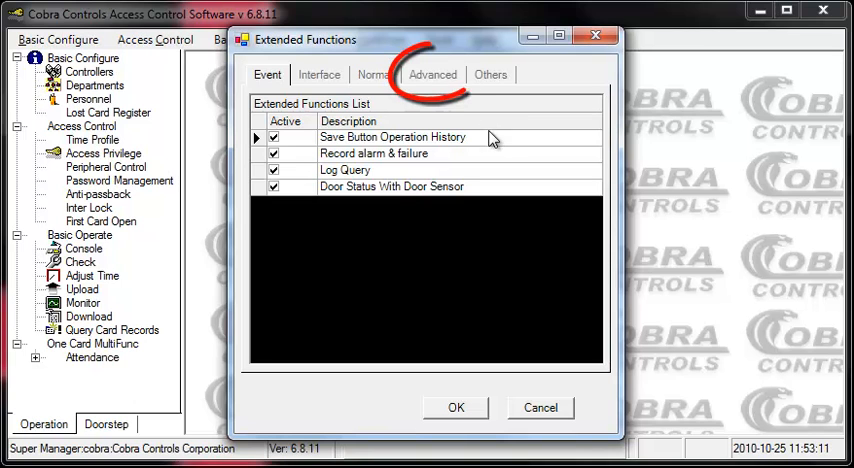
Check 'Activate multi-card access' on the Advanced tab, save, and restart the software
click(432, 74)
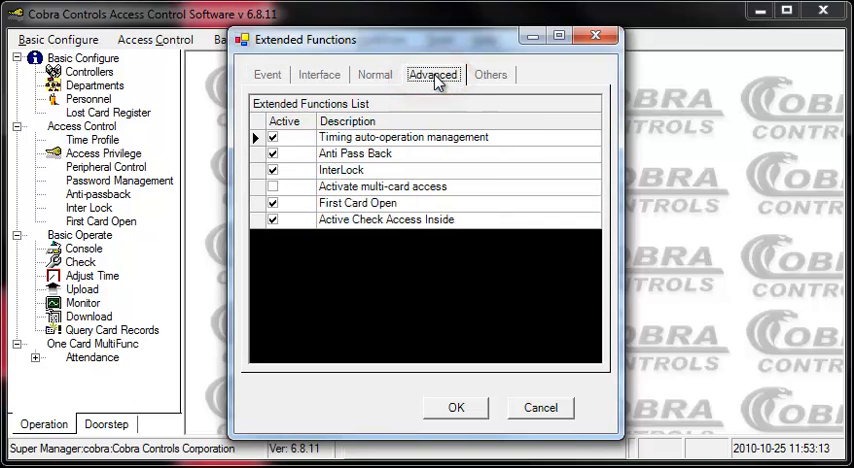
click(272, 191)
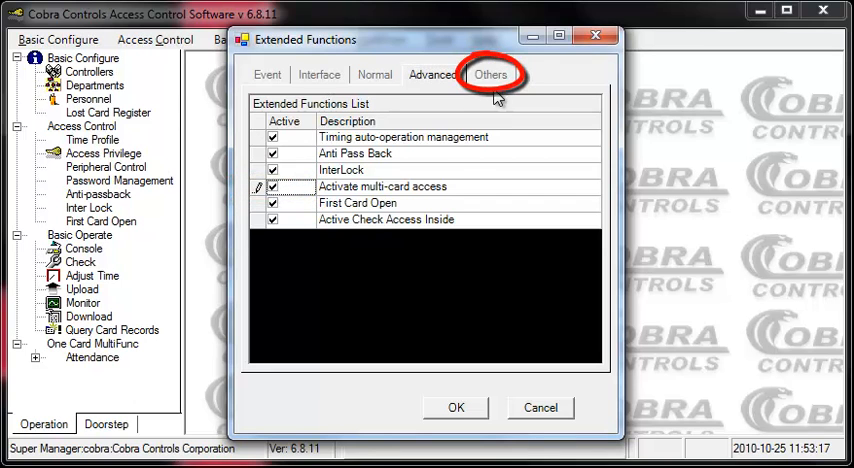
click(490, 74)
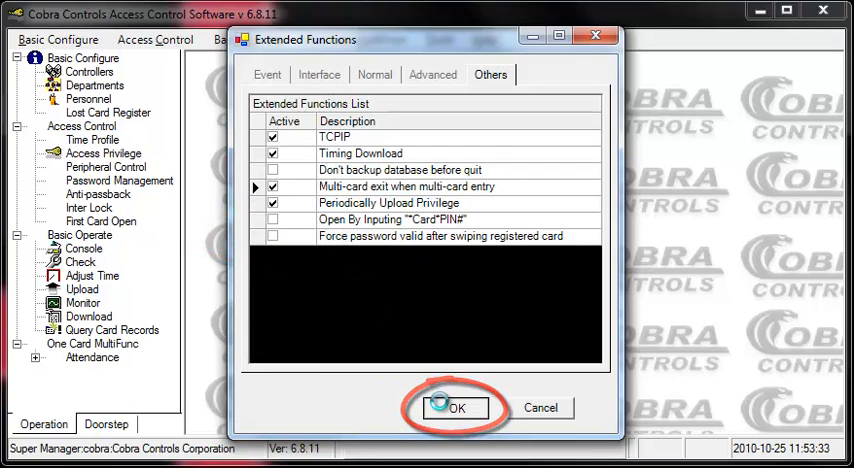
click(455, 408)
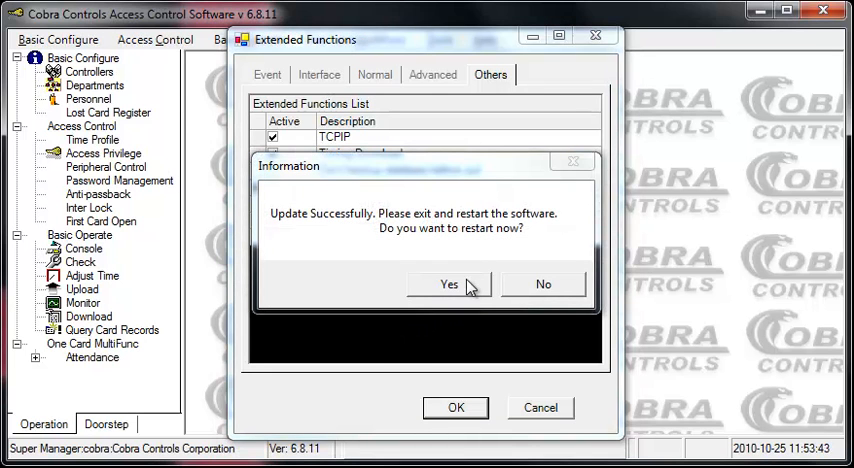
click(448, 284)
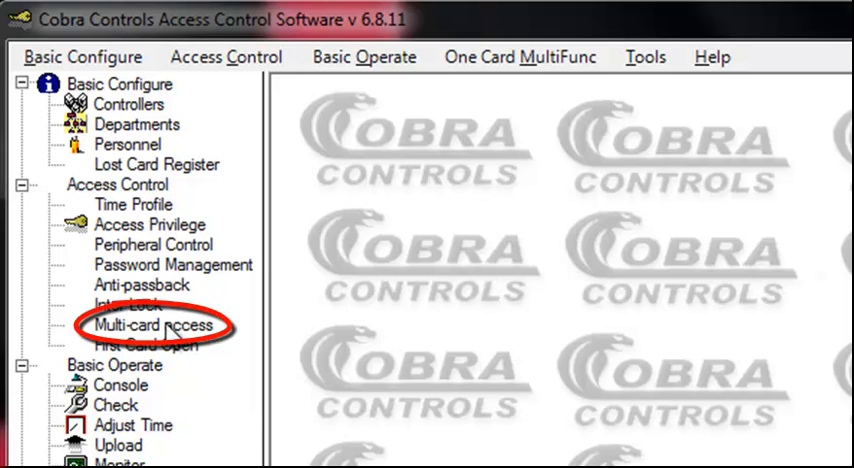
Open Access Control > Multi-card access and select the Side Door 1 row
click(152, 324)
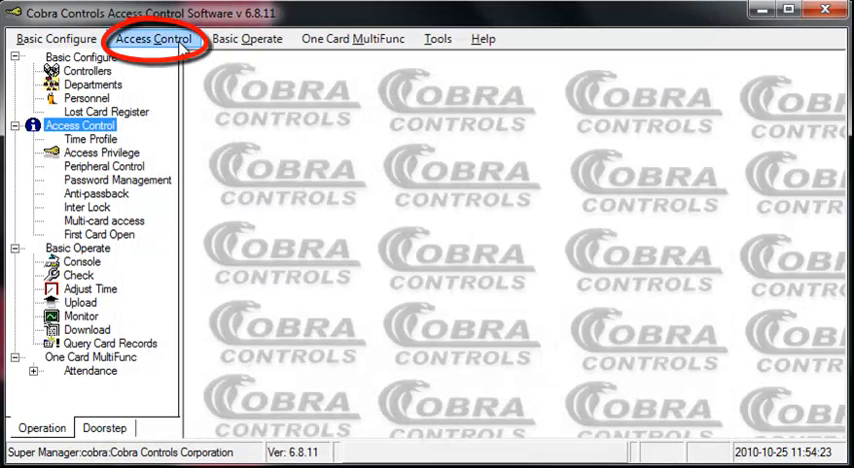
click(153, 38)
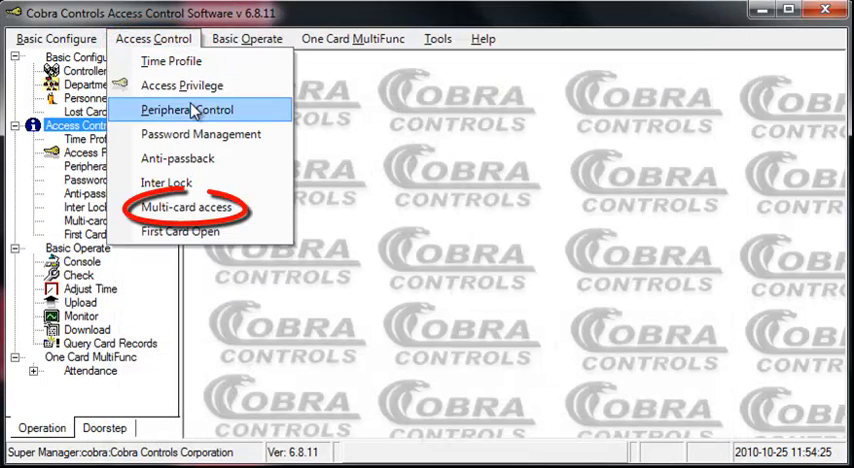
click(185, 207)
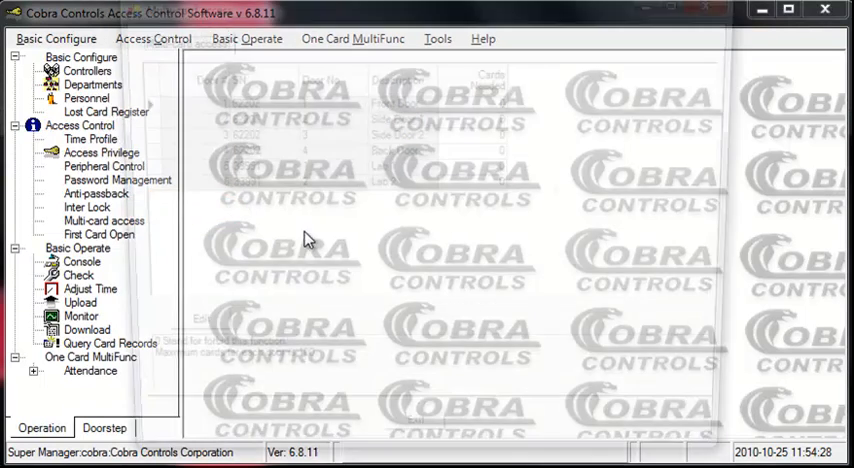
click(103, 220)
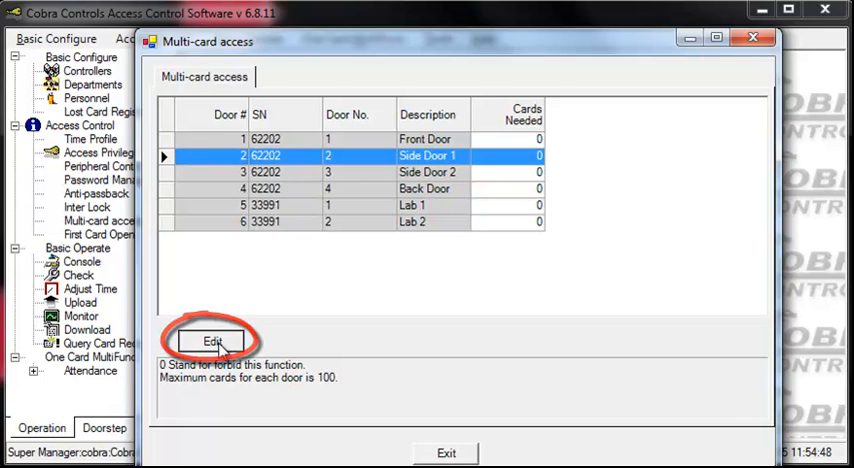
Edit Side Door 1's rule, mark it Active, and set Total Needed to 2
click(212, 341)
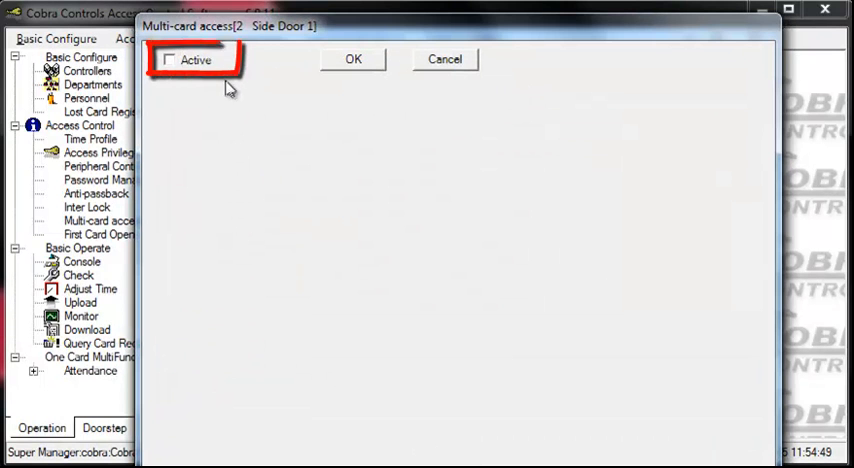
click(169, 60)
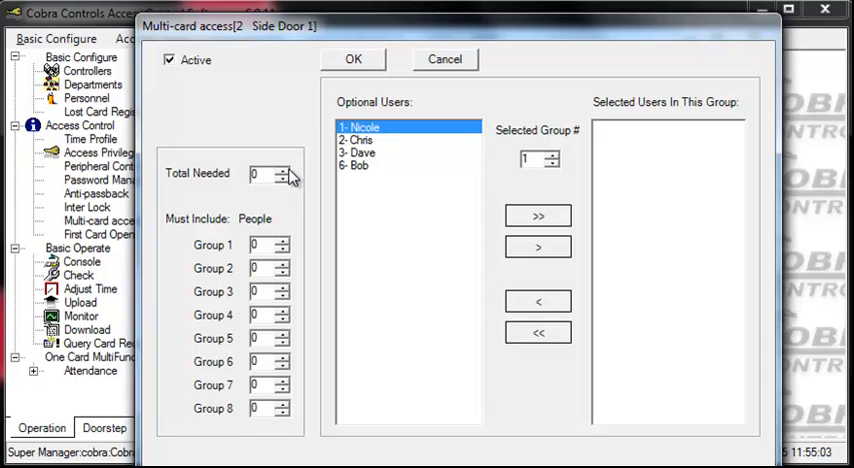
click(286, 169)
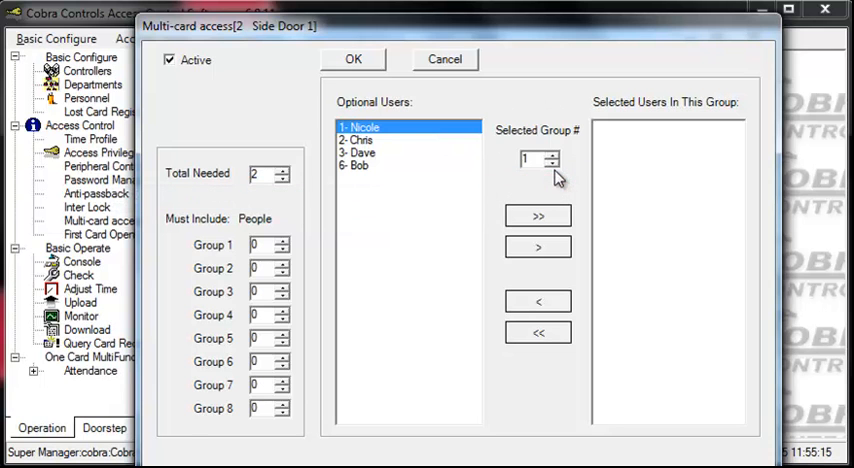
Move users into the card groups, two in group 1 and two in group 2
click(538, 247)
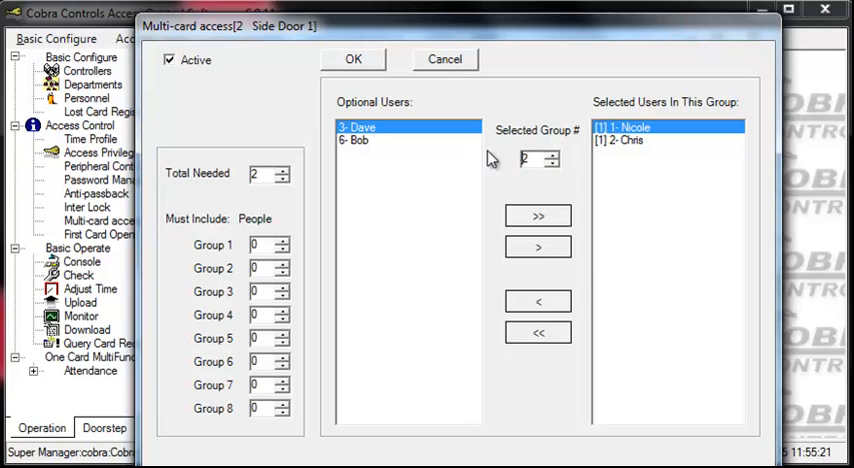
click(538, 247)
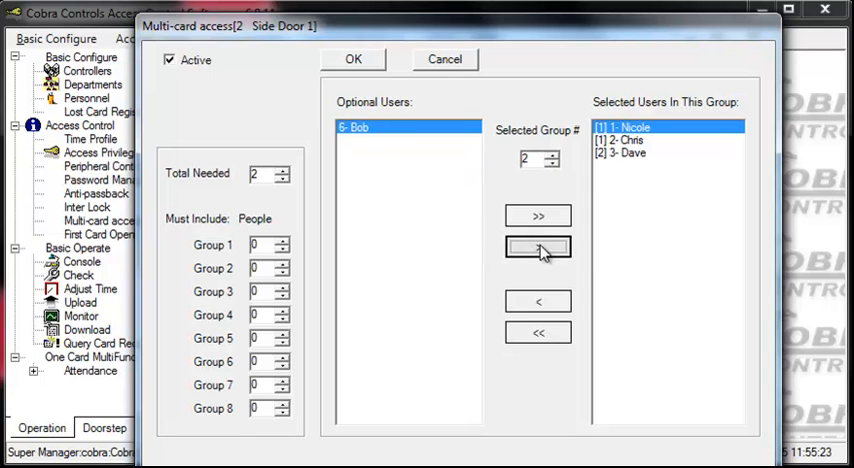
click(538, 247)
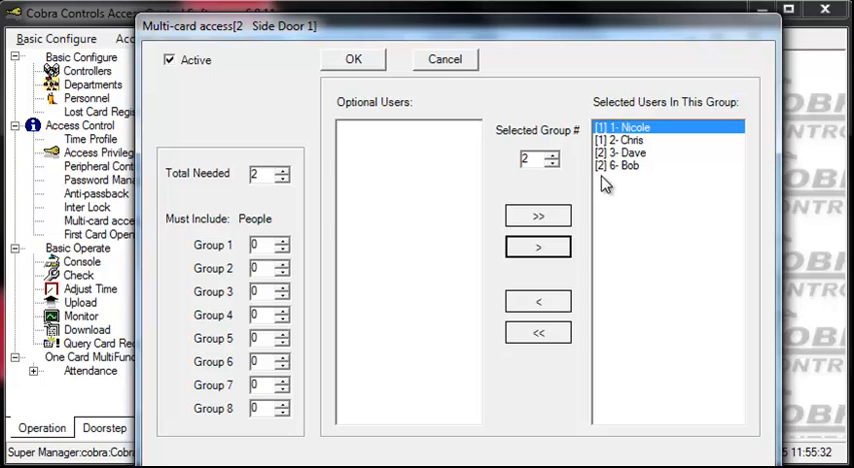
mouse_move(641, 175)
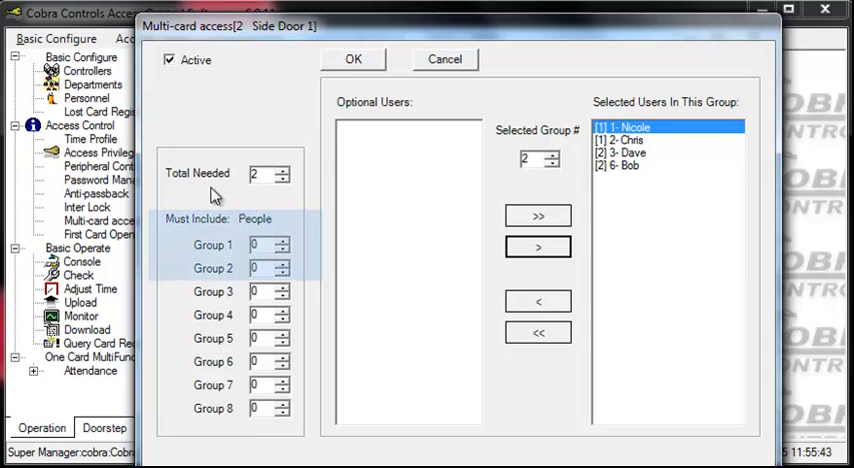
mouse_move(287, 252)
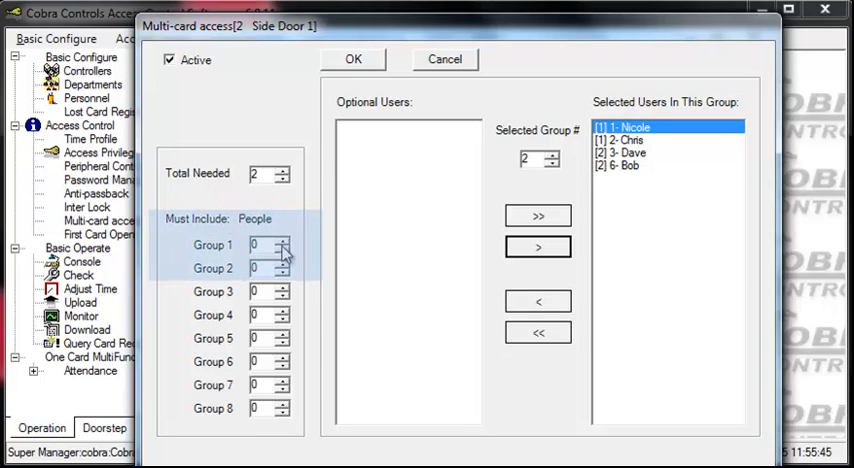
Set Group 1 and Group 2 Must Include to 1 each and save
click(283, 241)
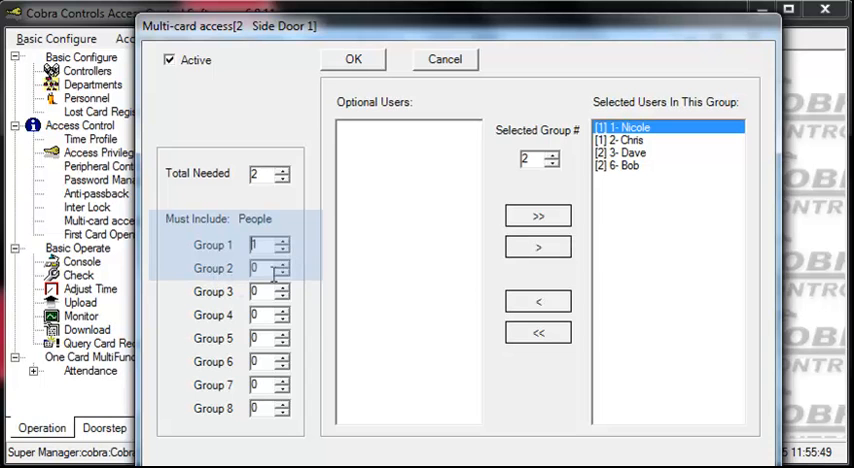
click(283, 264)
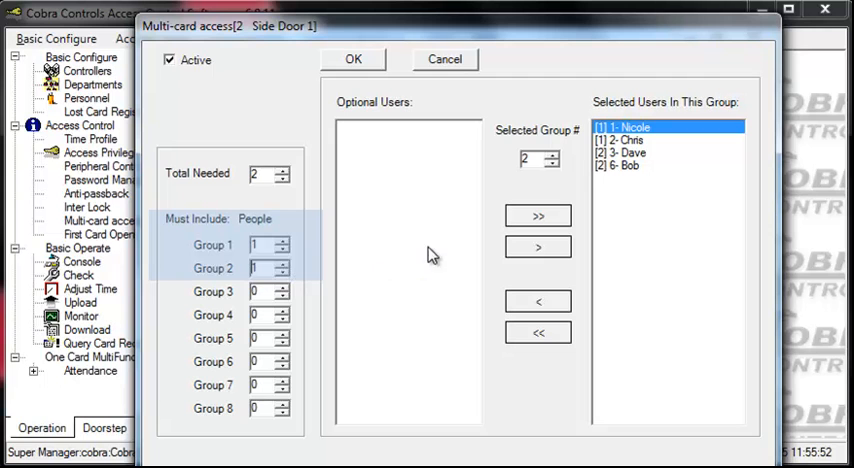
mouse_move(645, 145)
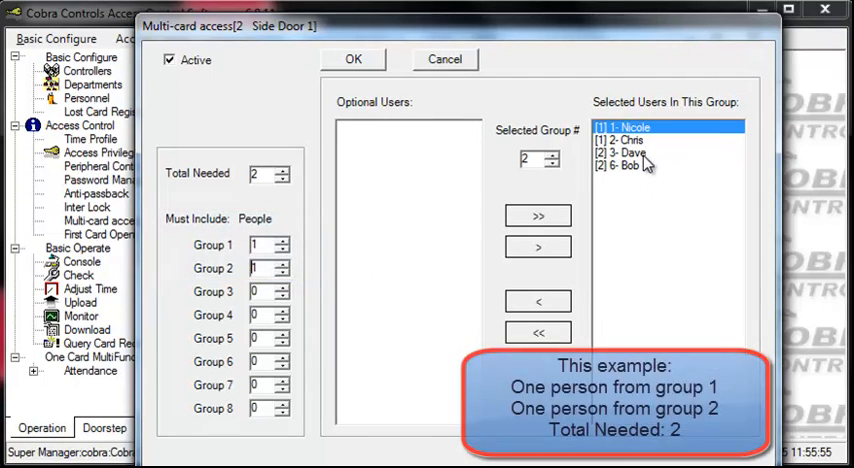
mouse_move(658, 230)
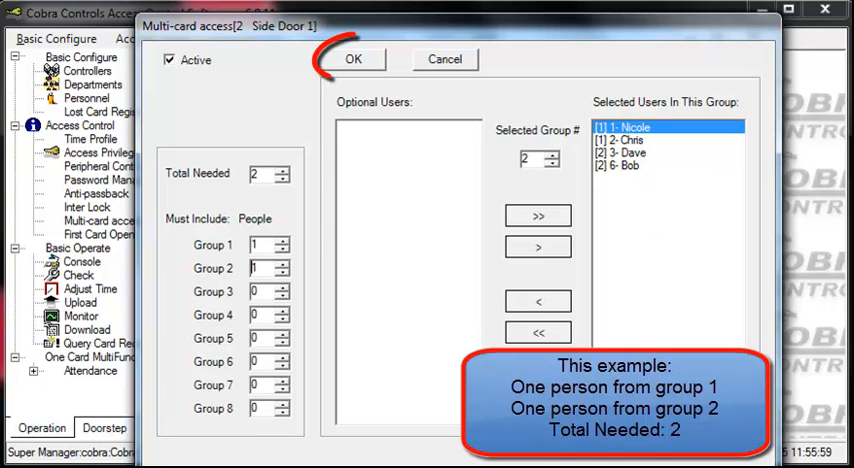
click(353, 59)
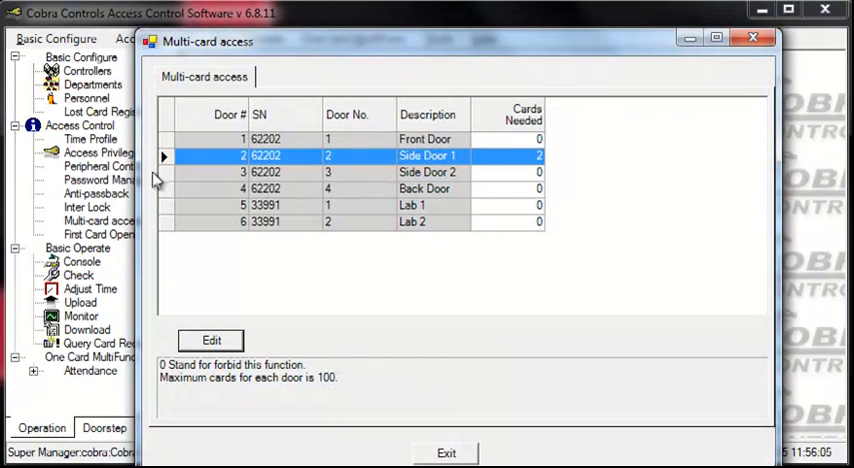
Select Side Door 2 and open its multi-card rule for editing
click(426, 172)
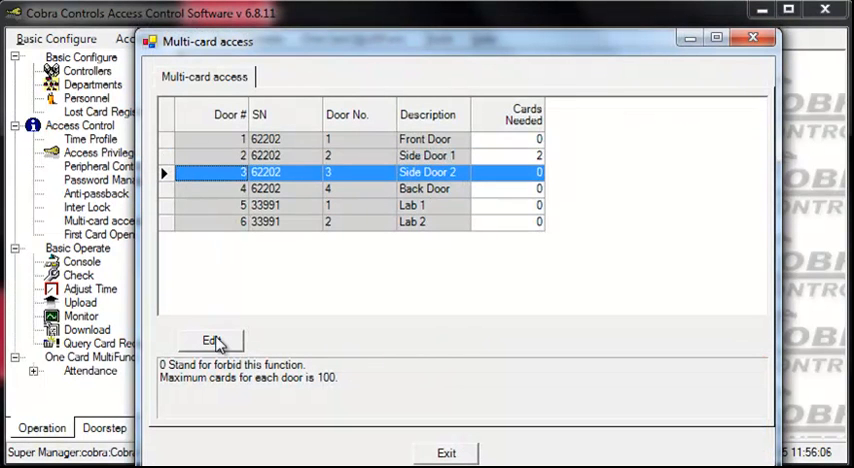
click(211, 341)
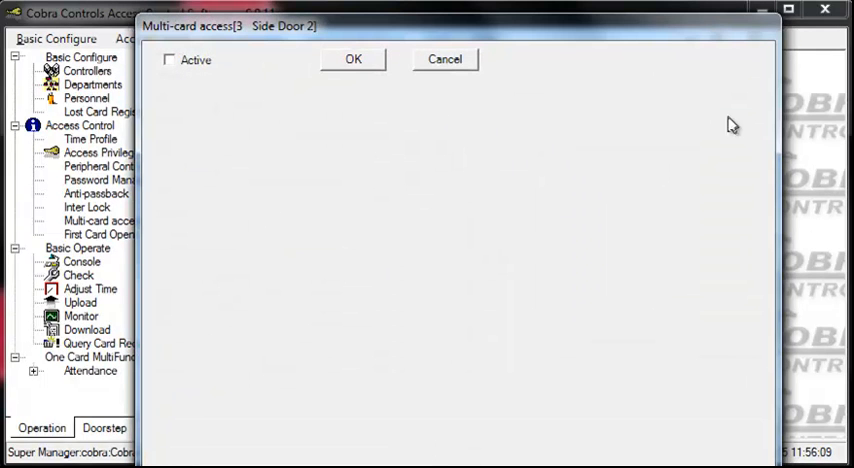